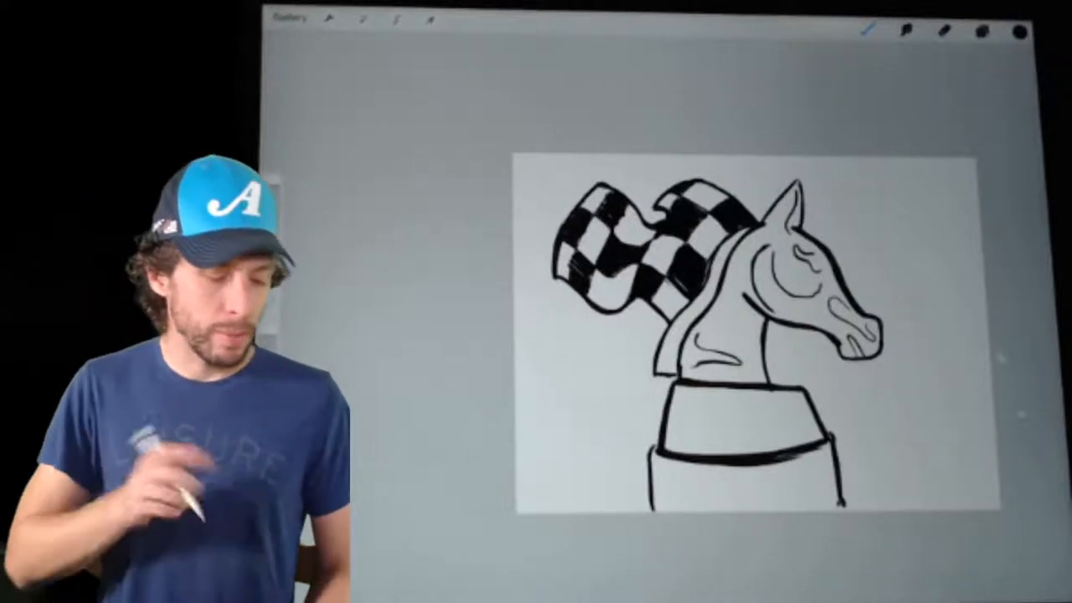
Step: Choose a gray and shade the upper part of the horse's head
{"action": "left_click", "coordinate": [1019, 31]}
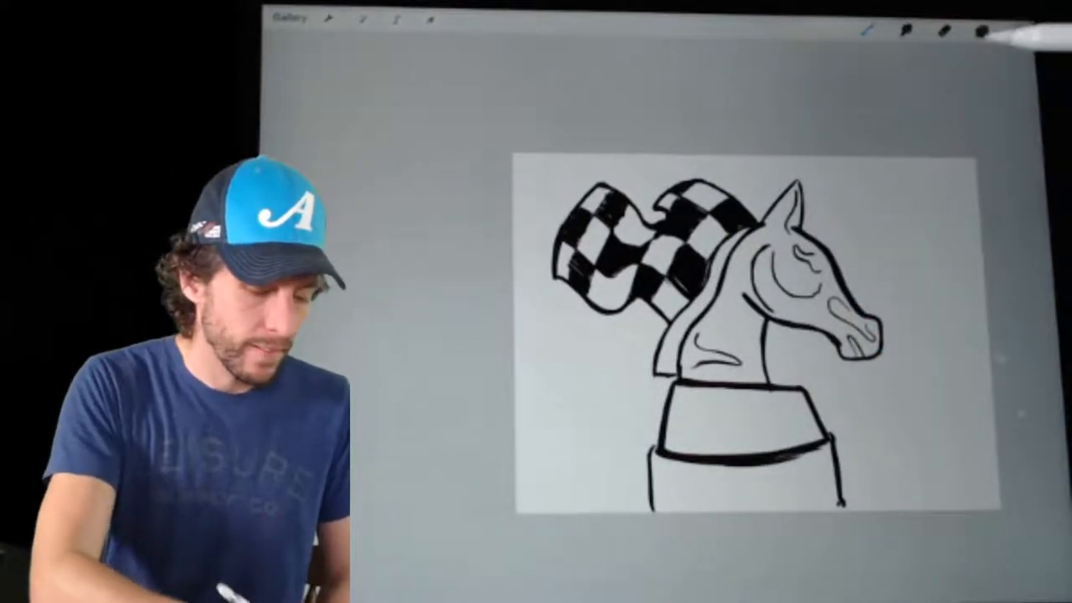
{"action": "left_click", "coordinate": [1015, 28]}
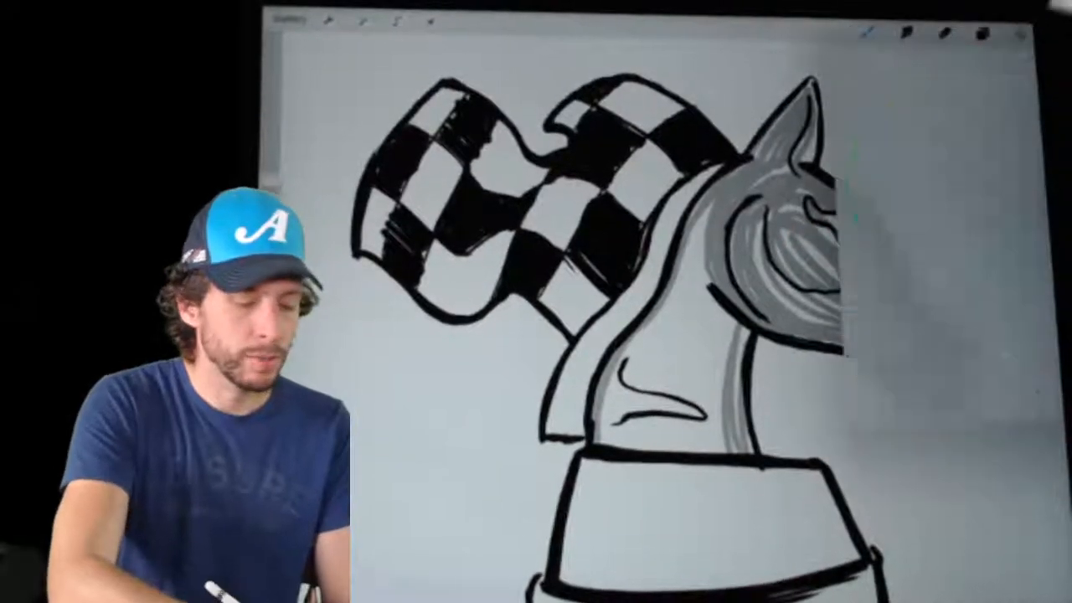
Step: Extend silver-gray shading down the horse's neck and add brown wood-grain to the base's top band
{"action": "left_click", "coordinate": [999, 28]}
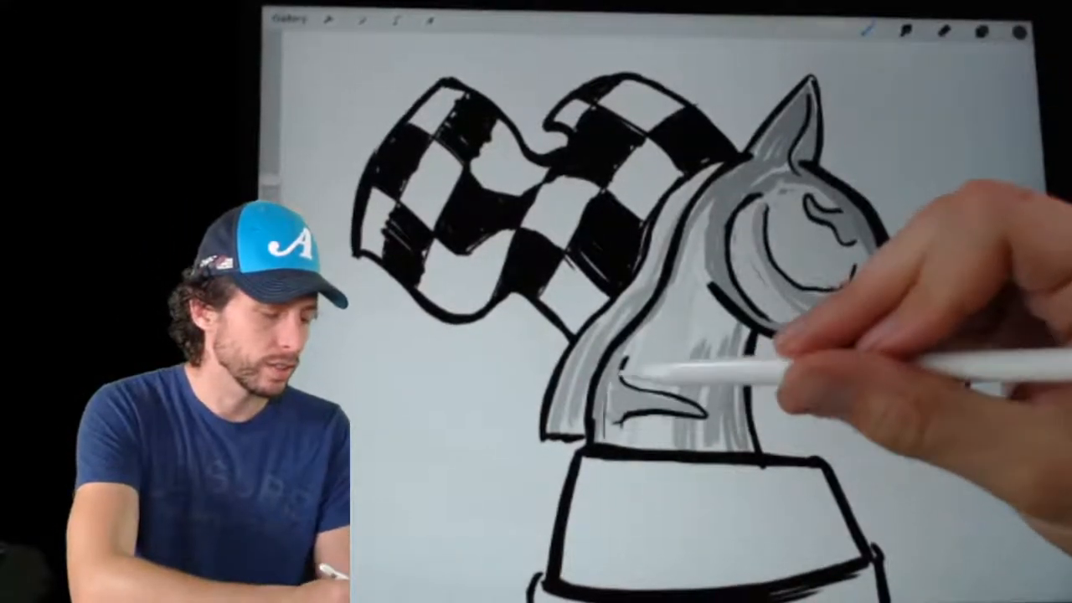
{"action": "left_click", "coordinate": [1019, 31]}
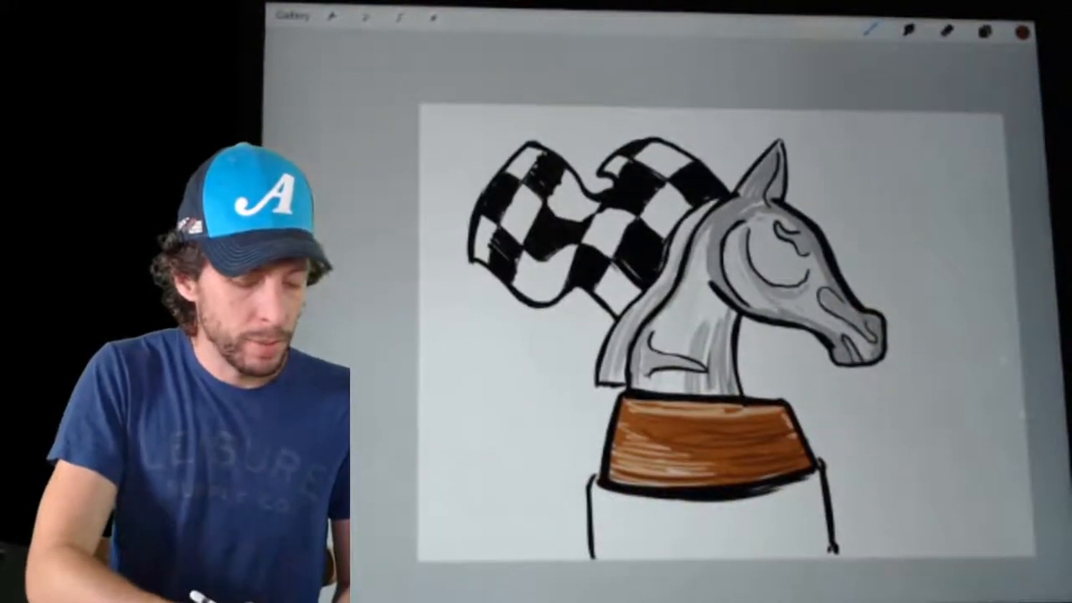
Step: Scribble a loose light-blue background around the knight and flag, then show the colour chooser
{"action": "left_click", "coordinate": [1025, 33]}
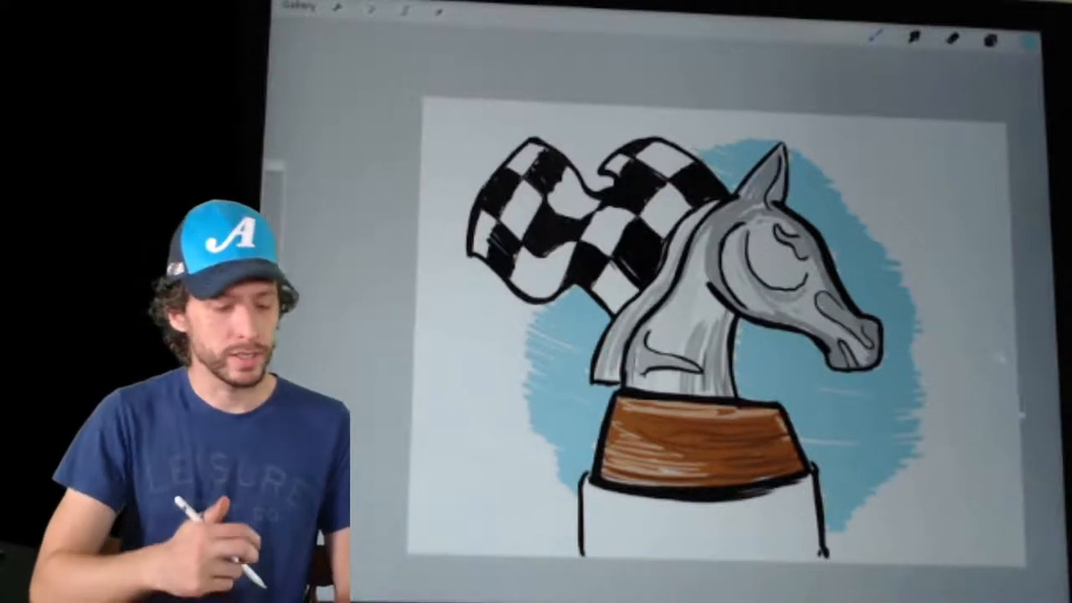
{"action": "left_click", "coordinate": [999, 35]}
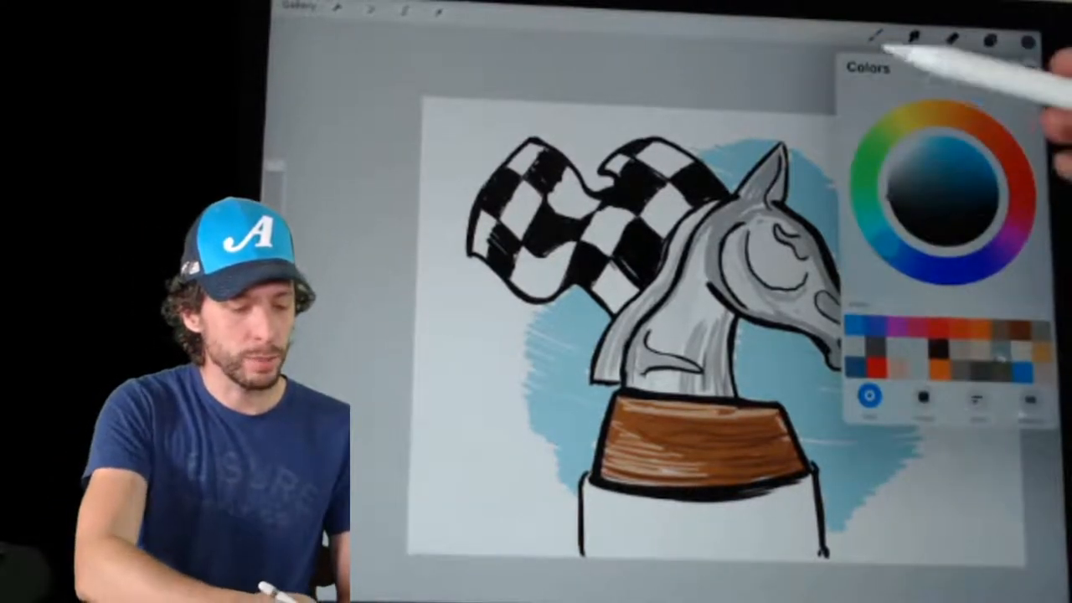